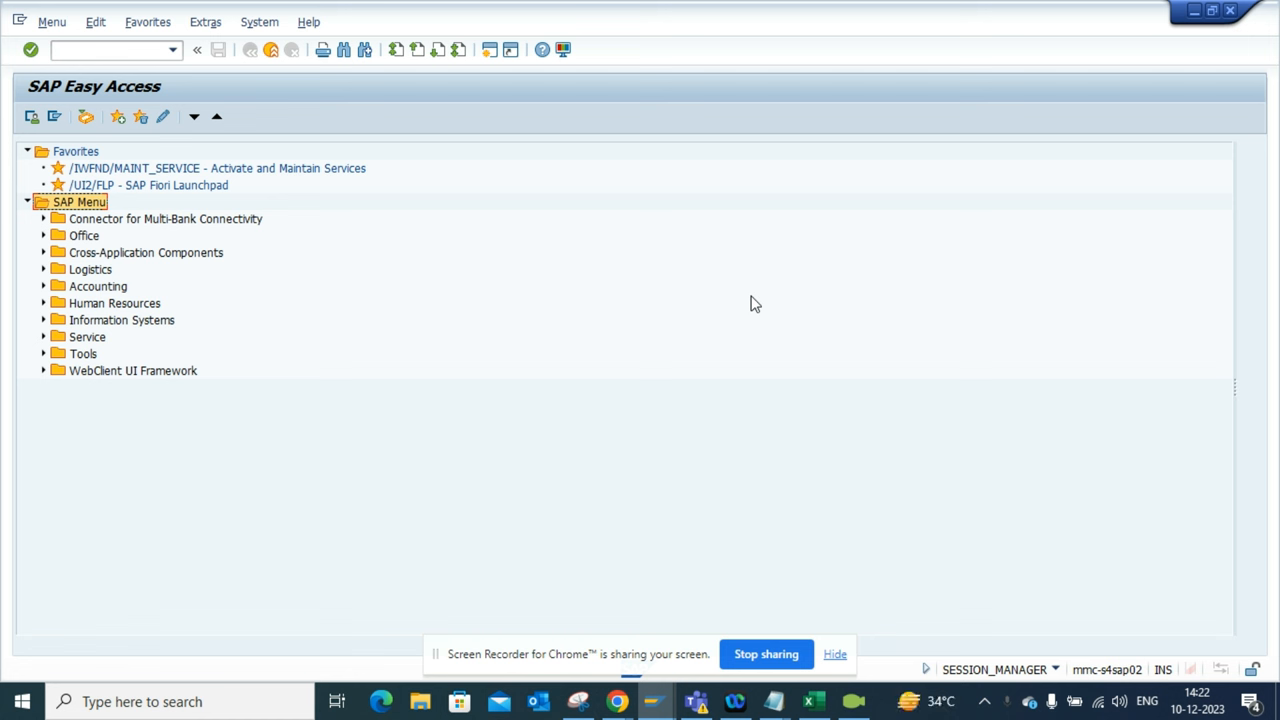
mouse_move(388, 322)
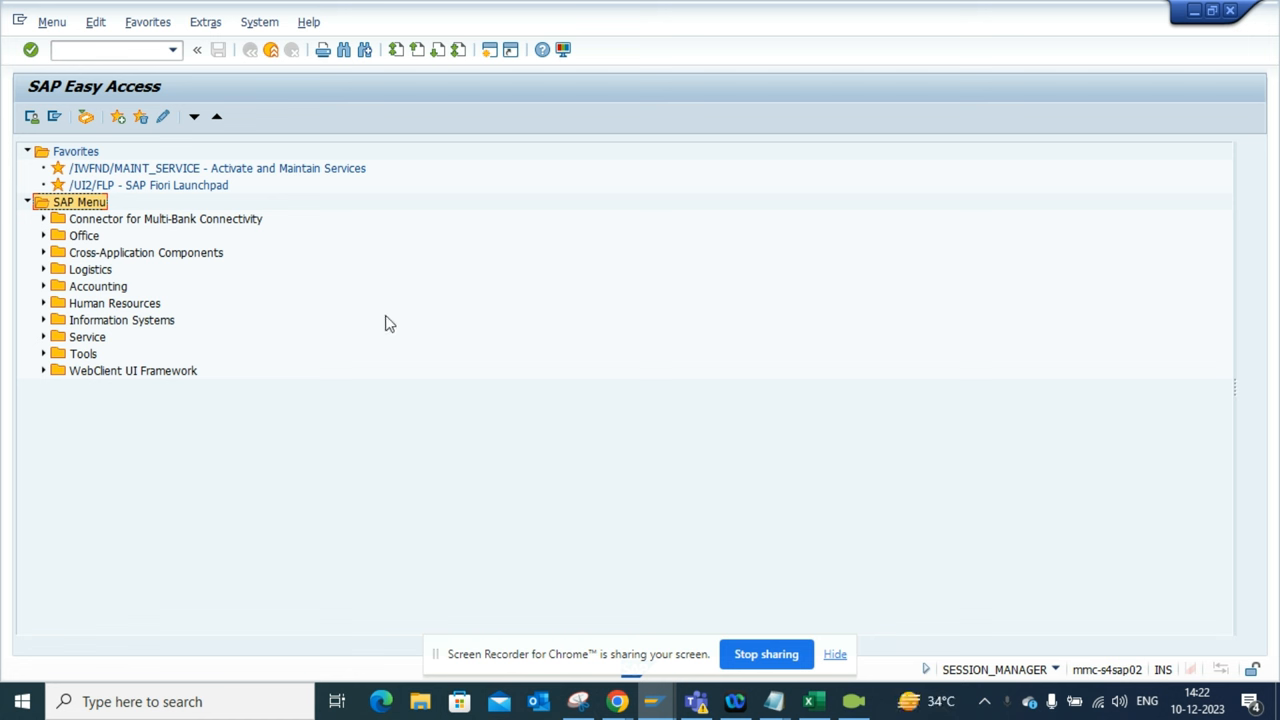
mouse_move(892, 508)
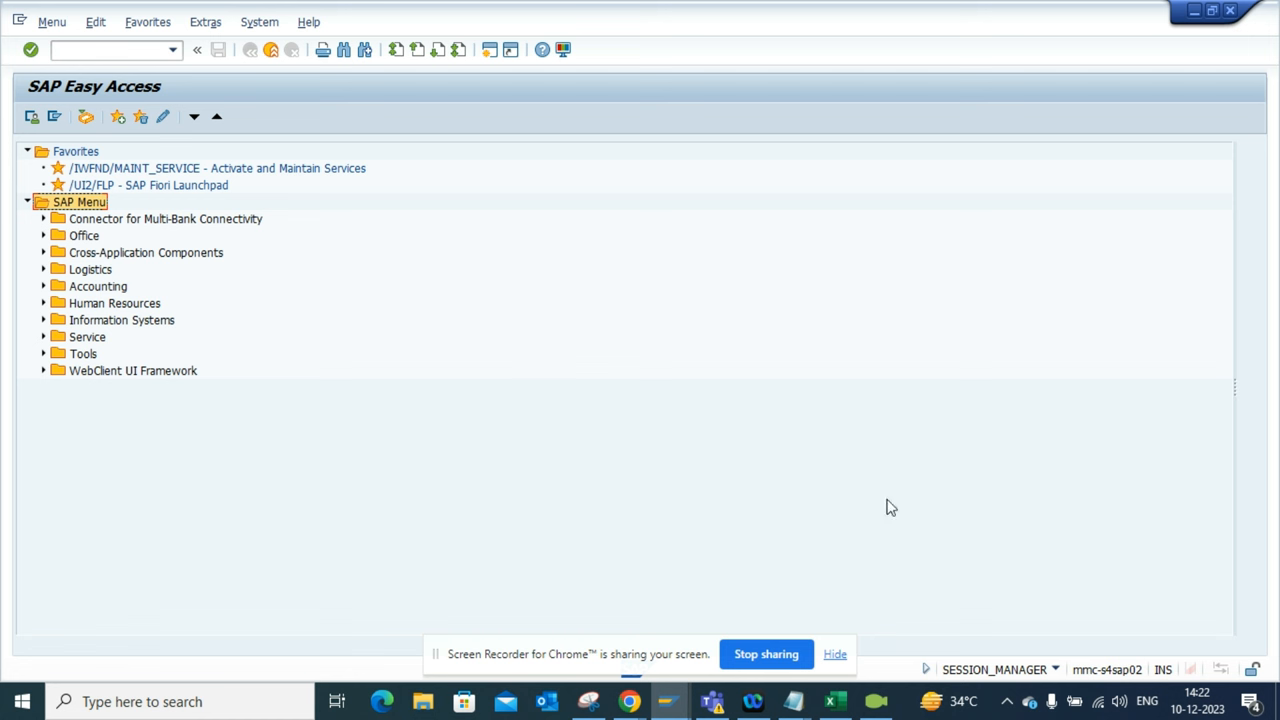
mouse_move(994, 664)
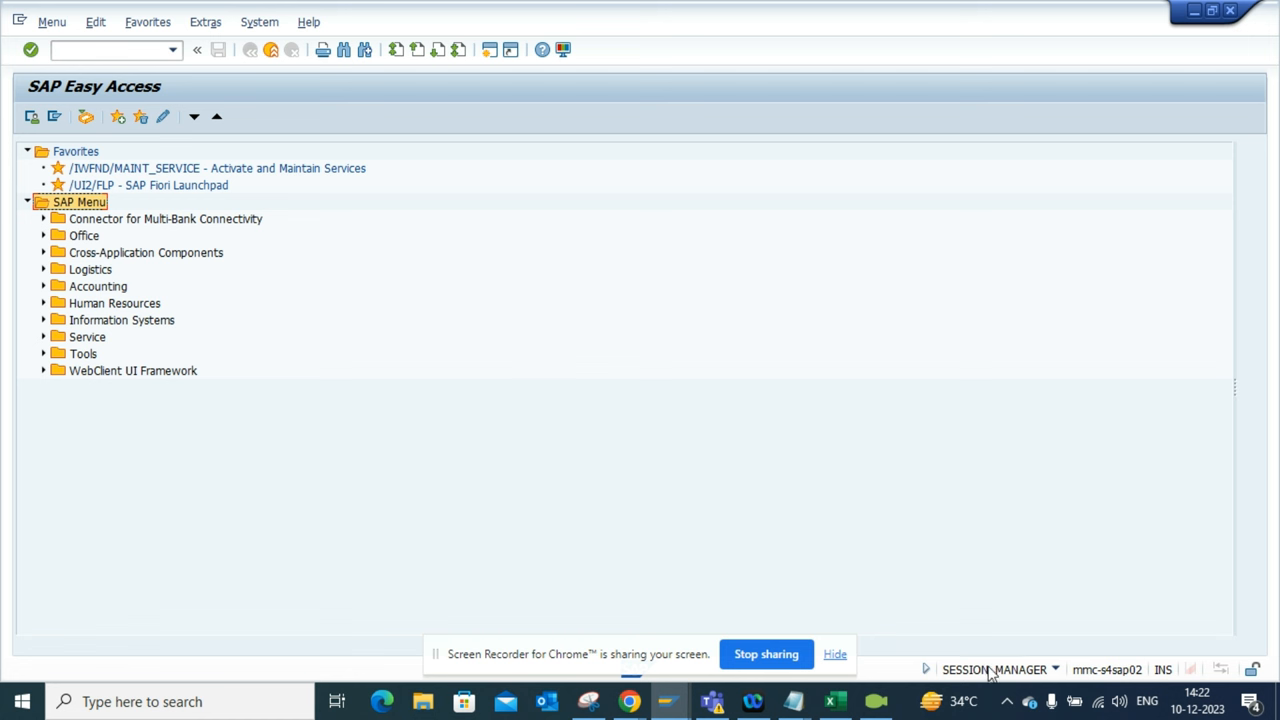
mouse_move(1056, 672)
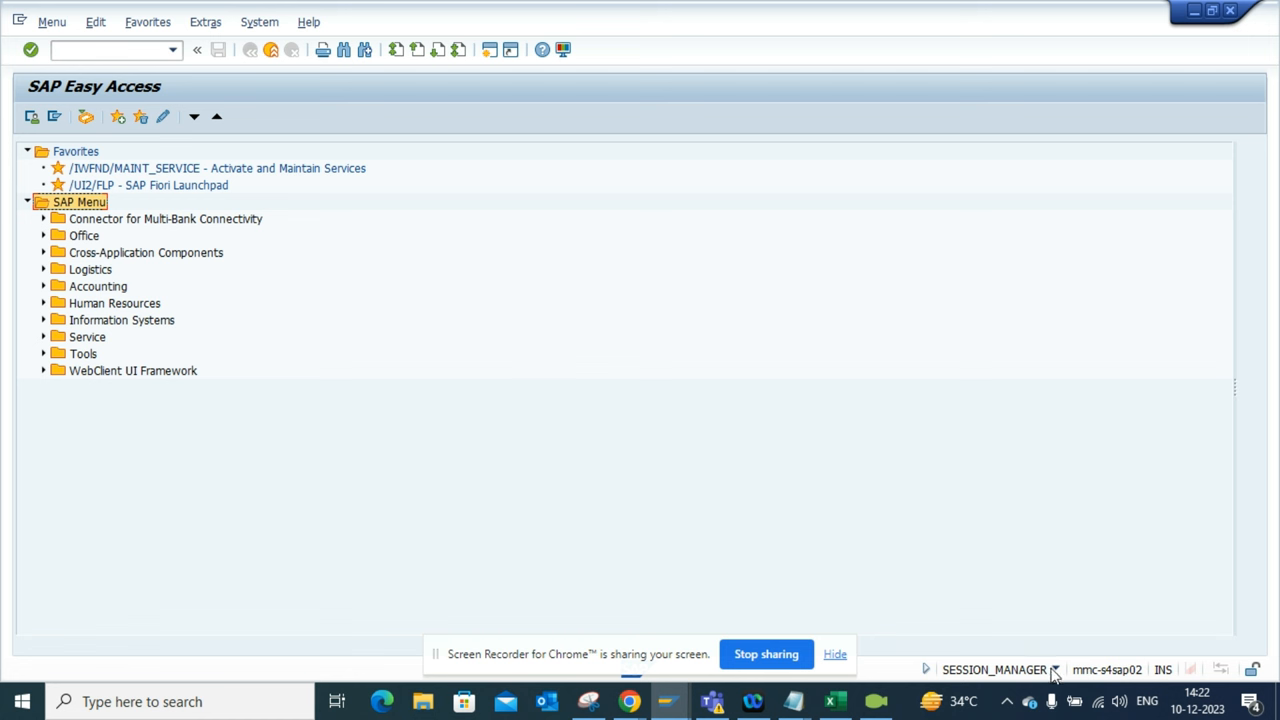
mouse_move(1062, 676)
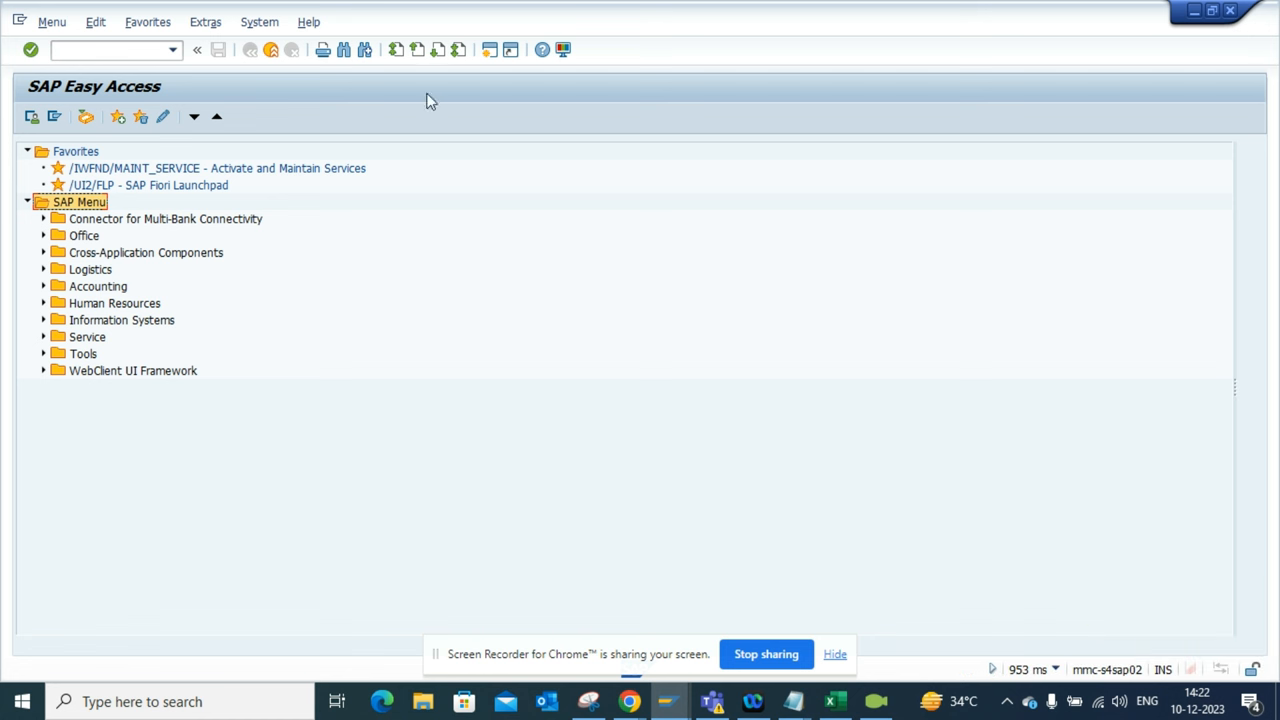
Step: Start transaction /nVA03 from the command field to reach Display Sales Documents
click(100, 50)
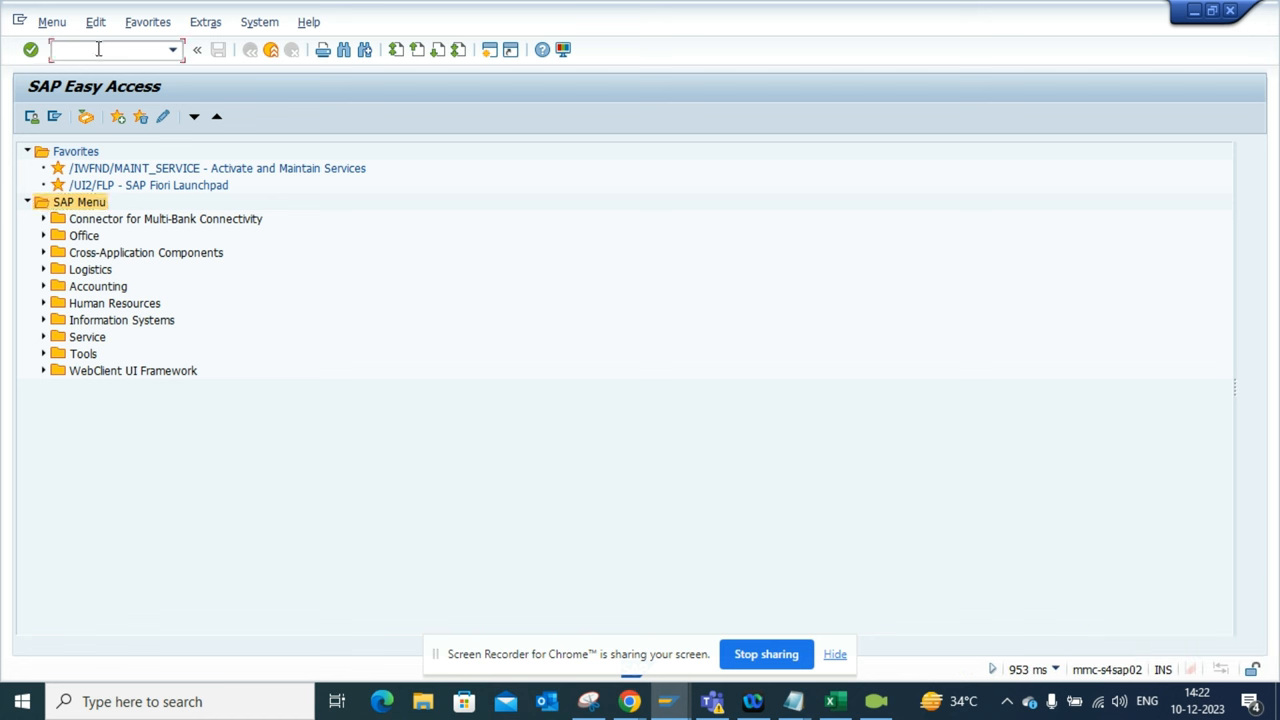
text(/nva0)
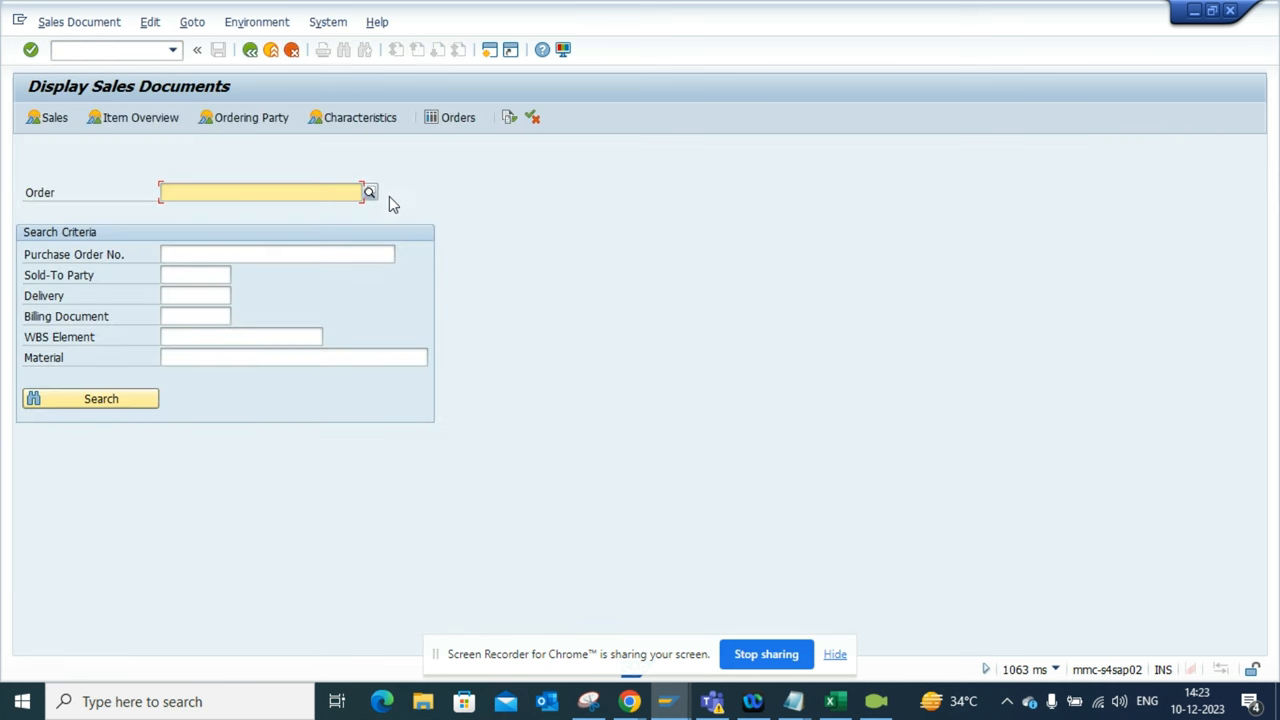
mouse_move(1000, 660)
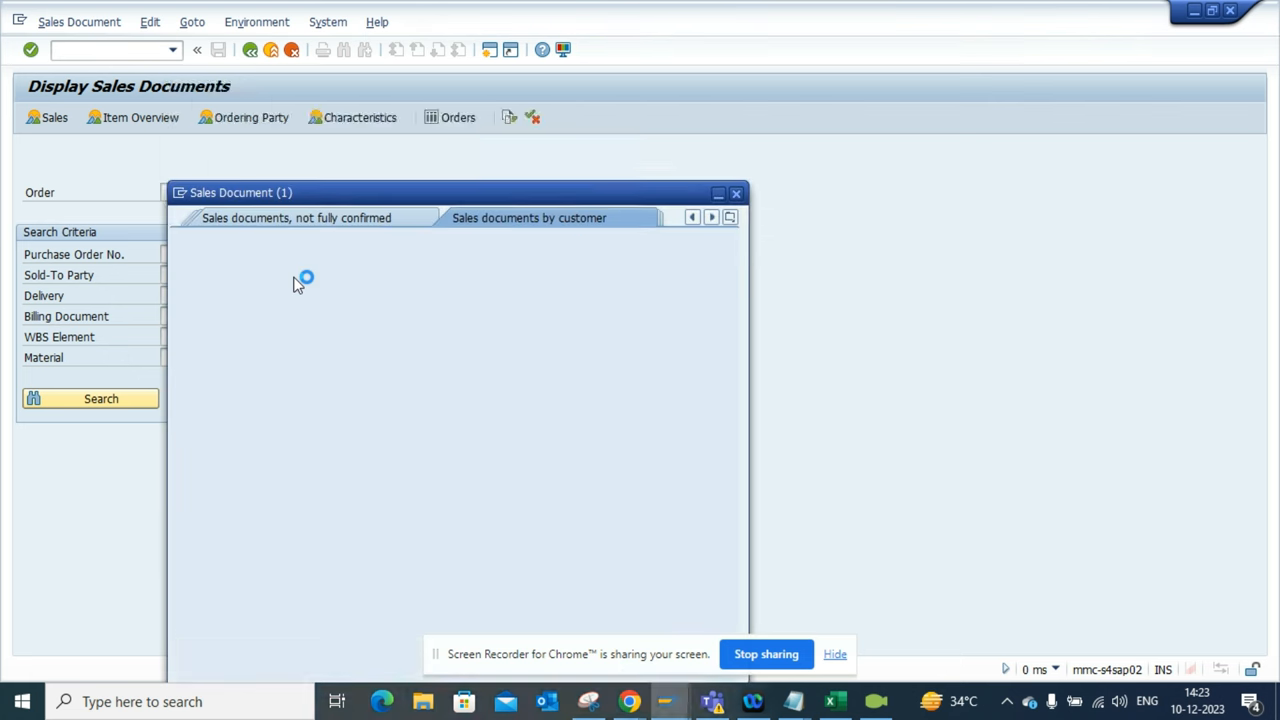
Step: Run the sales-documents-by-customer search with Sales Organization 0010, which returns no values
click(528, 216)
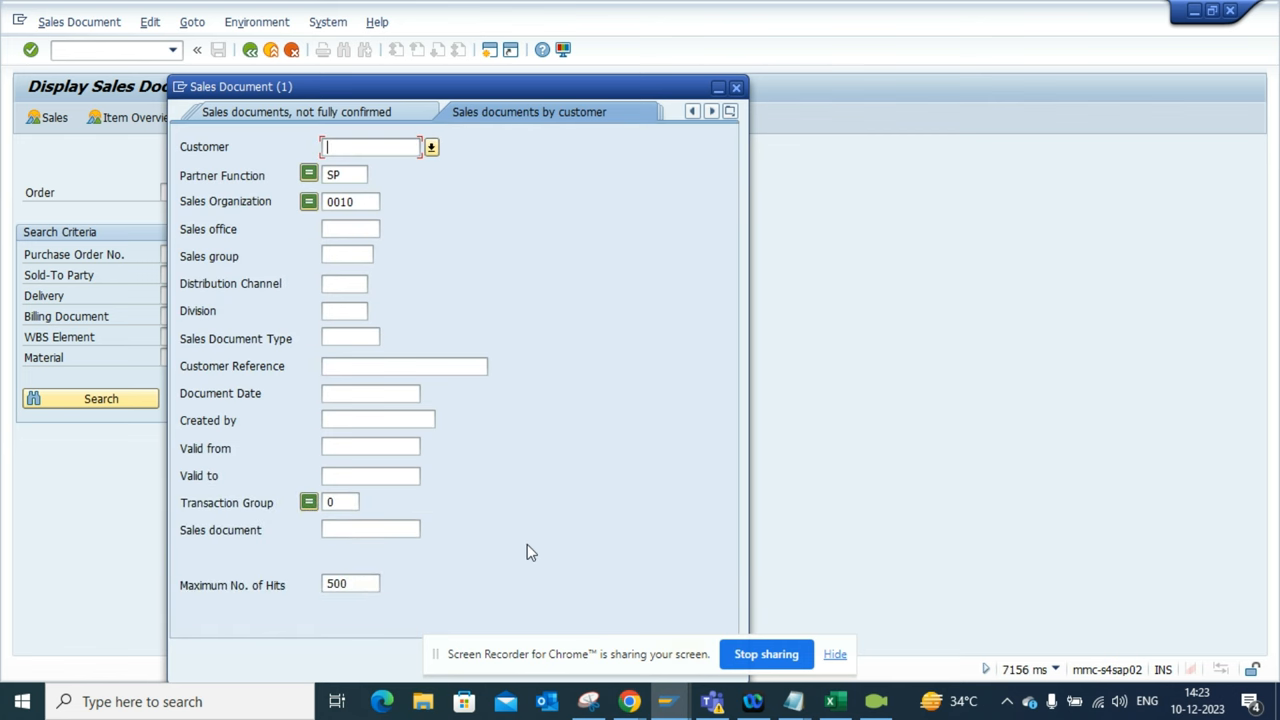
mouse_move(520, 68)
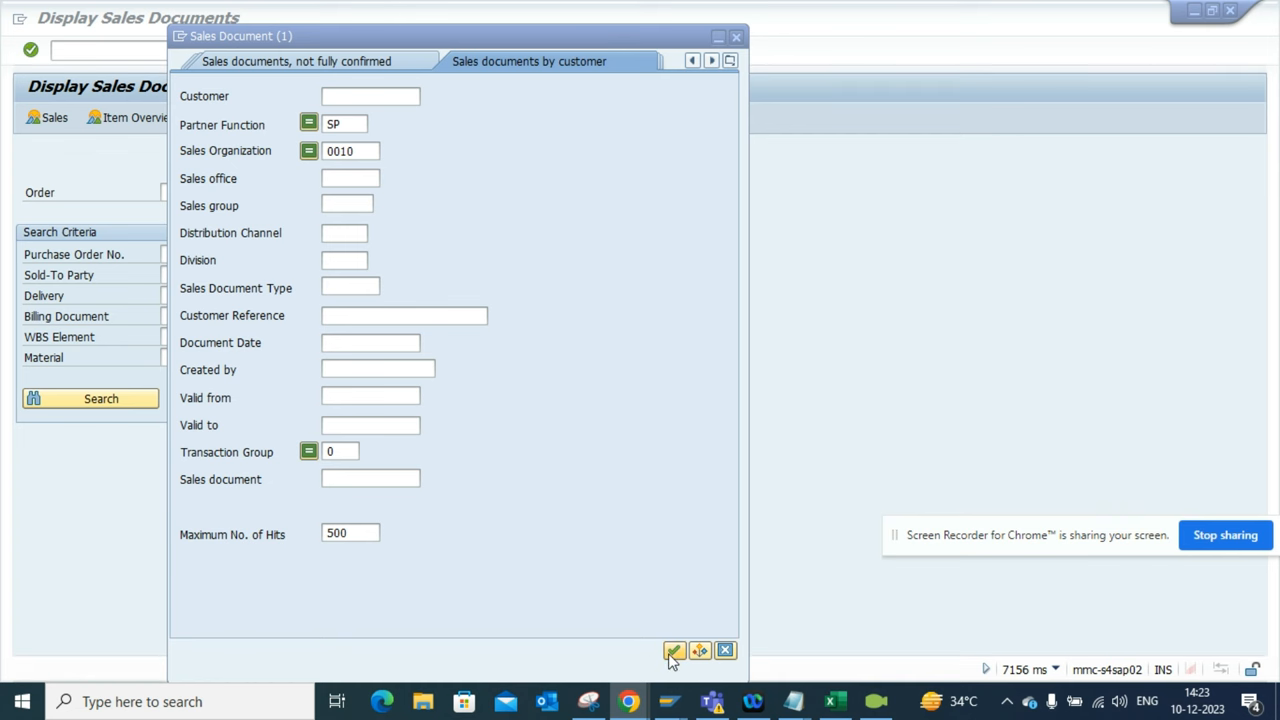
click(674, 650)
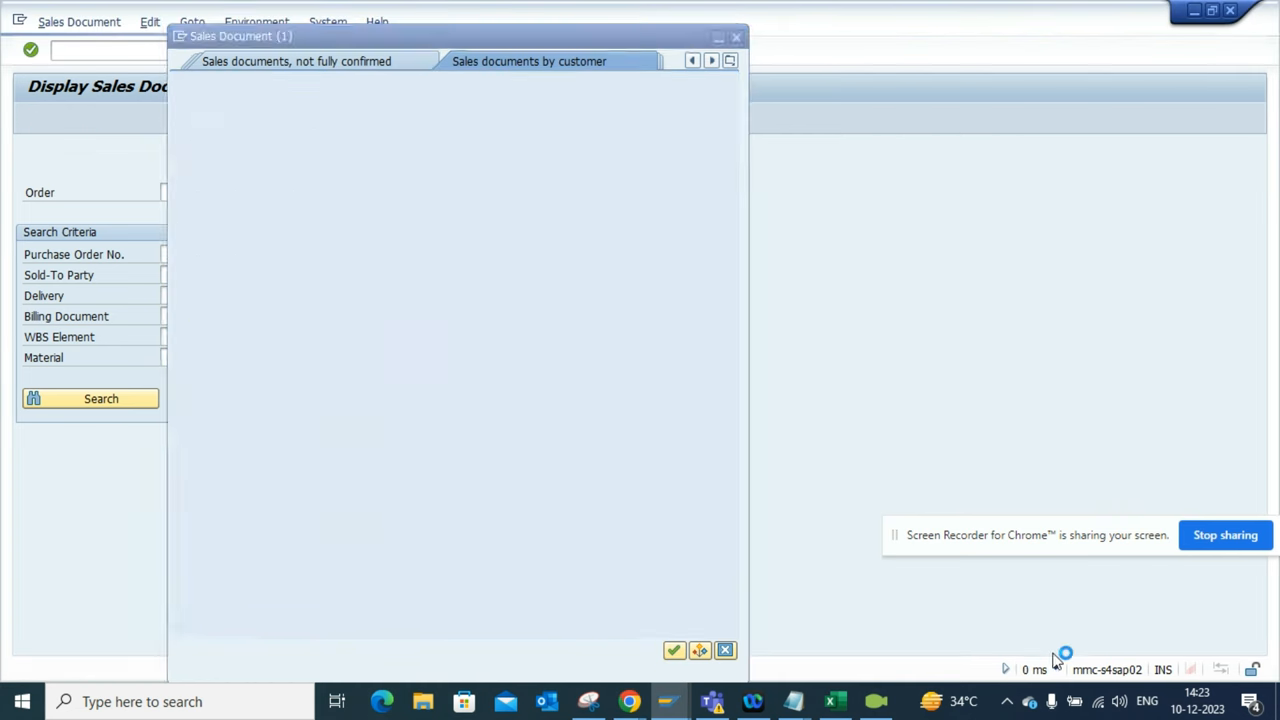
click(536, 60)
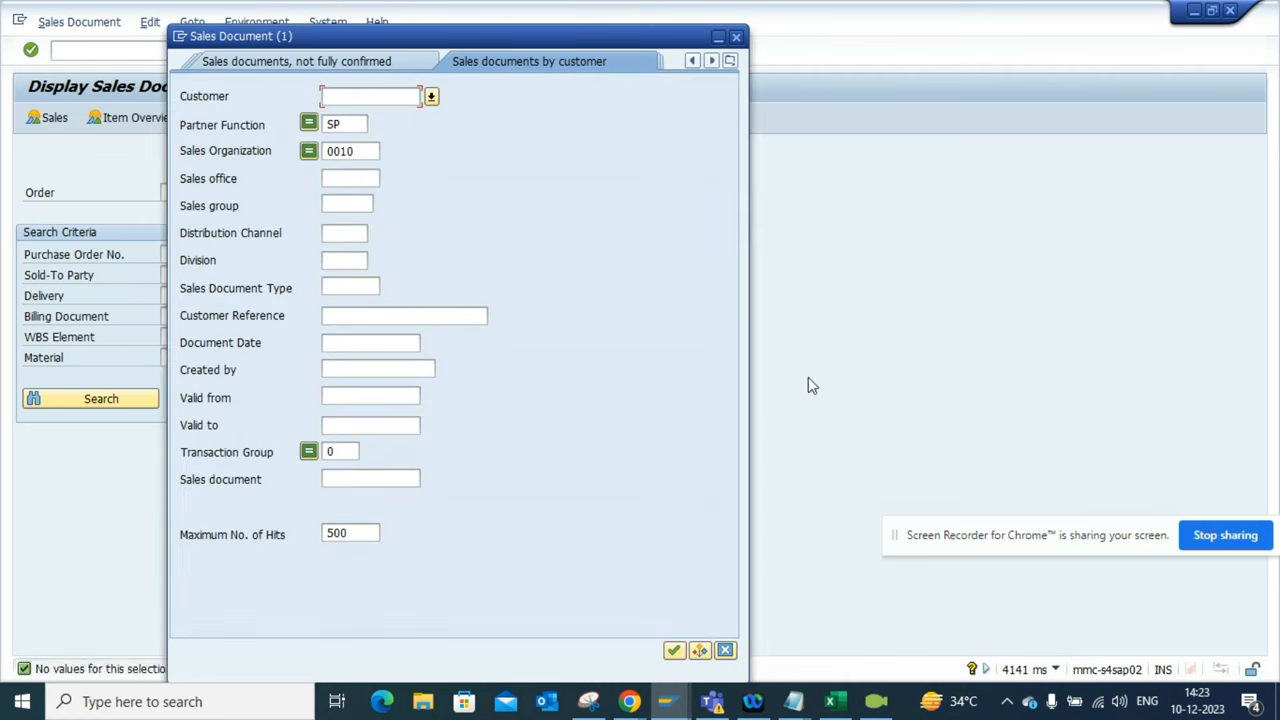
mouse_move(472, 198)
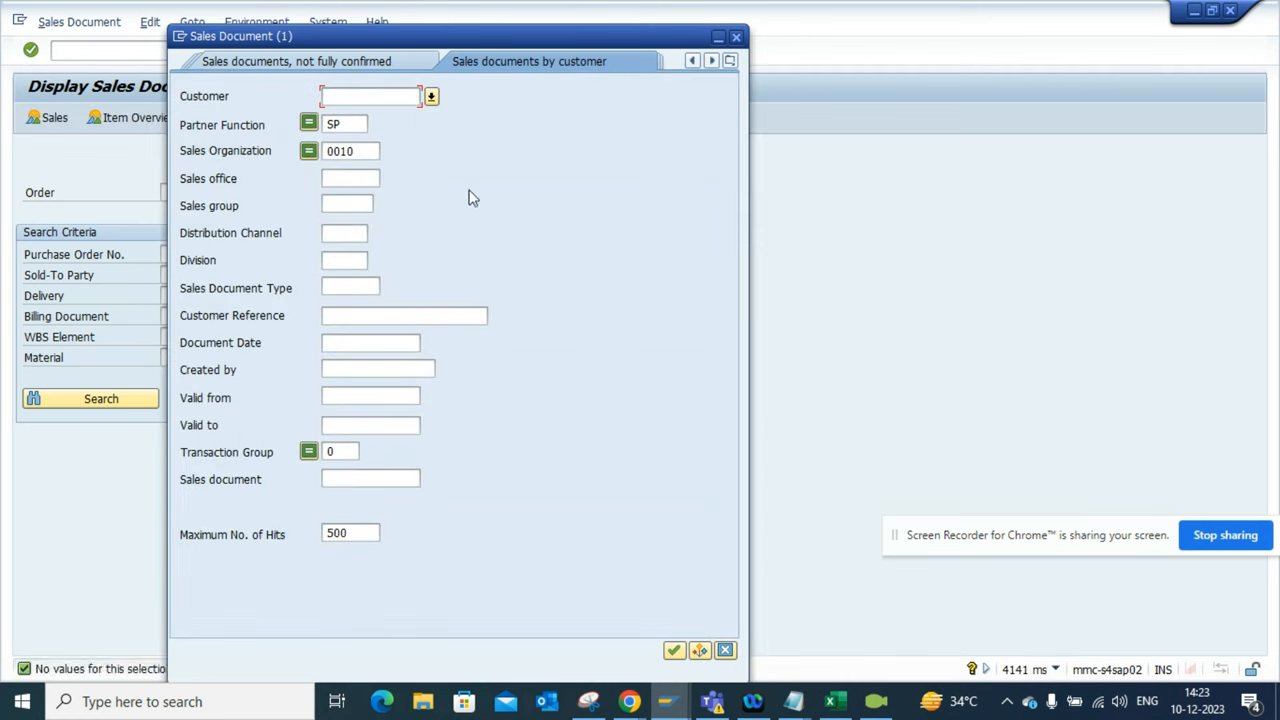
Step: Clear the Sales Organization restriction and rerun the customer search, listing 500 documents
click(344, 124)
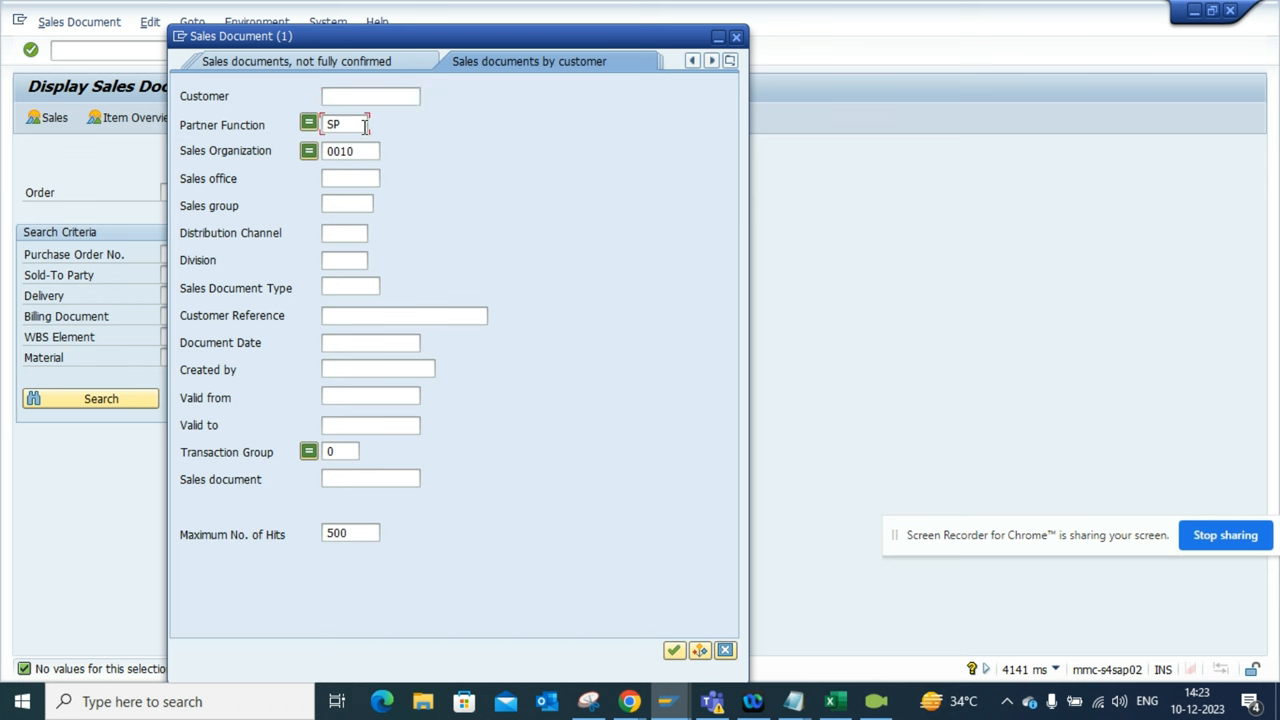
click(350, 152)
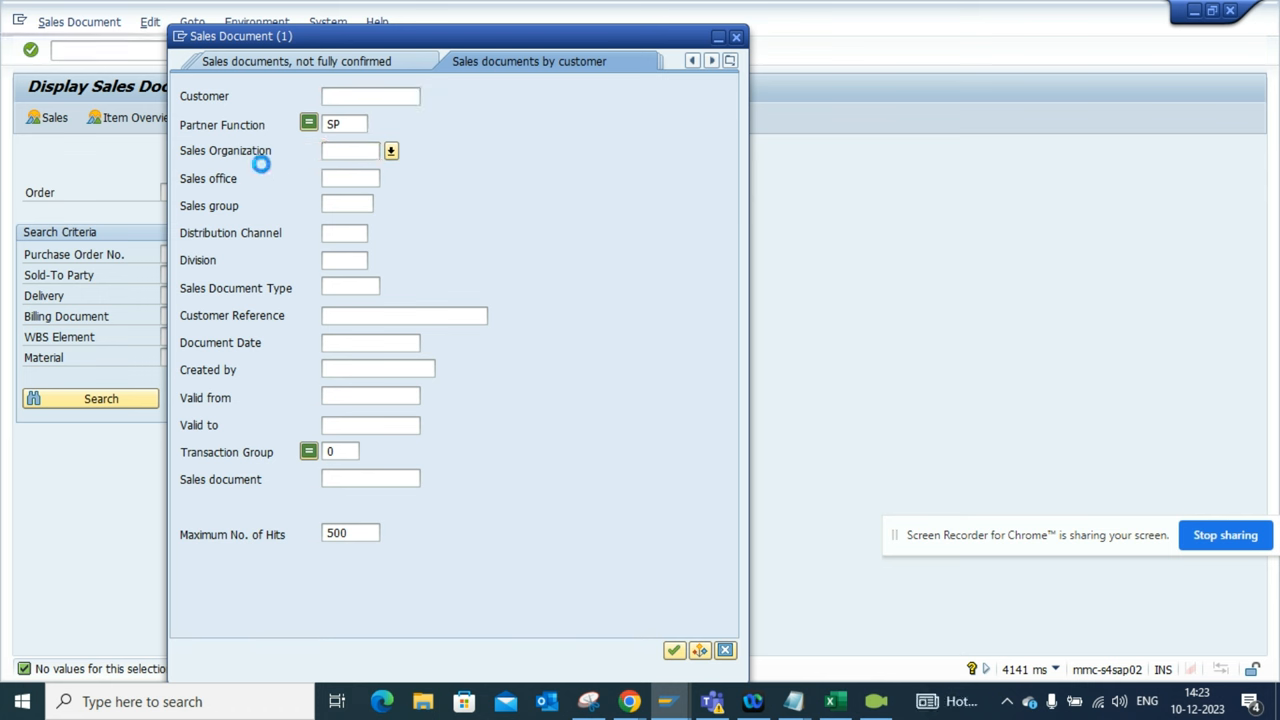
click(350, 150)
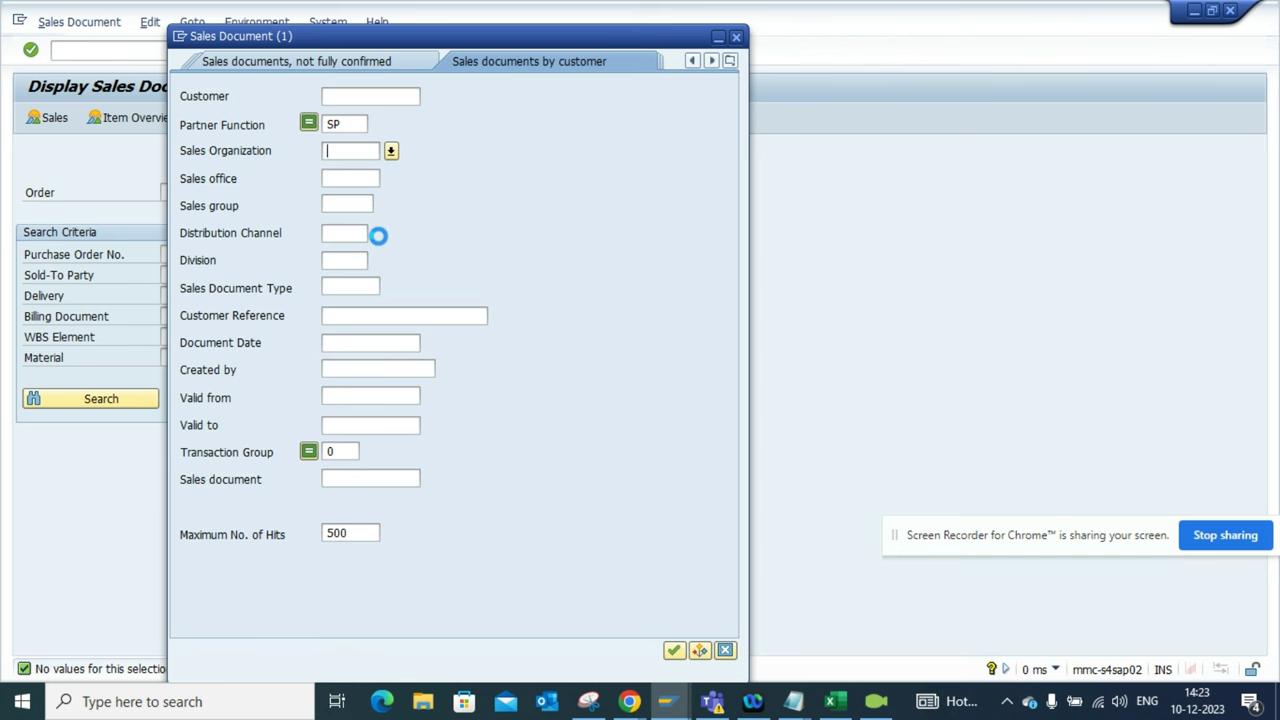
click(676, 650)
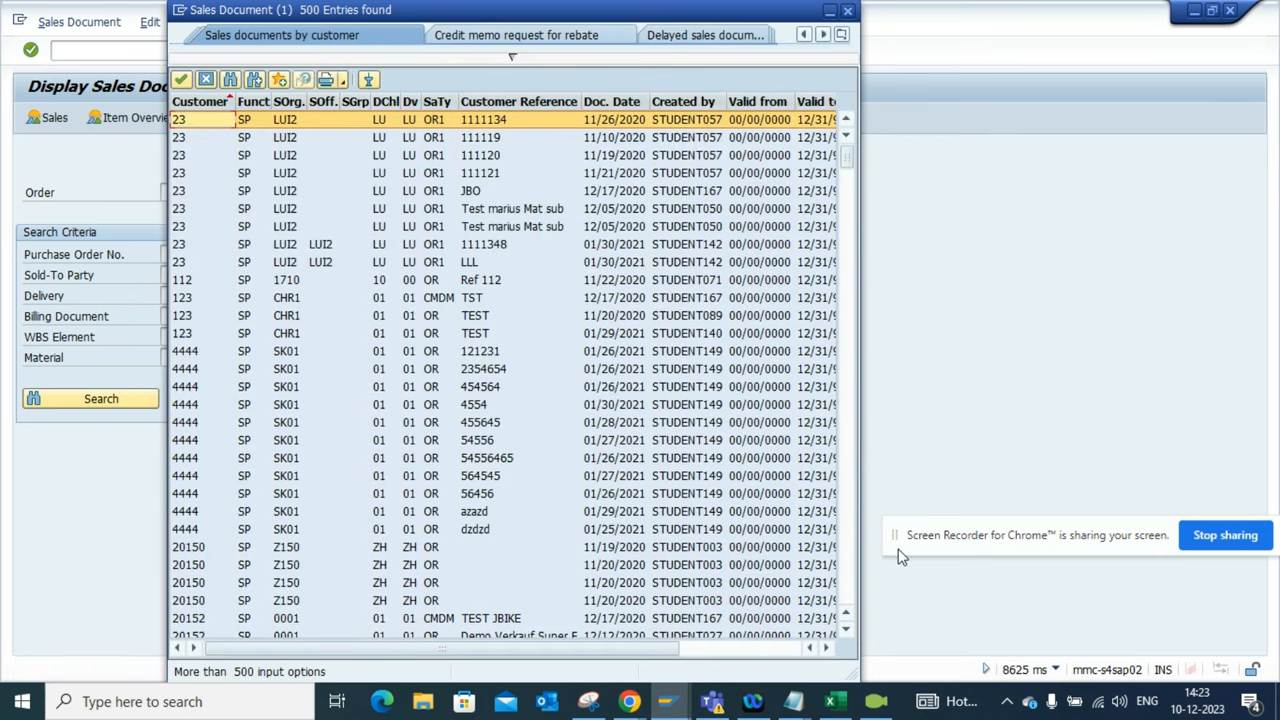
Step: Choose order 99 from the hit list and display its overview for customer 23
click(620, 156)
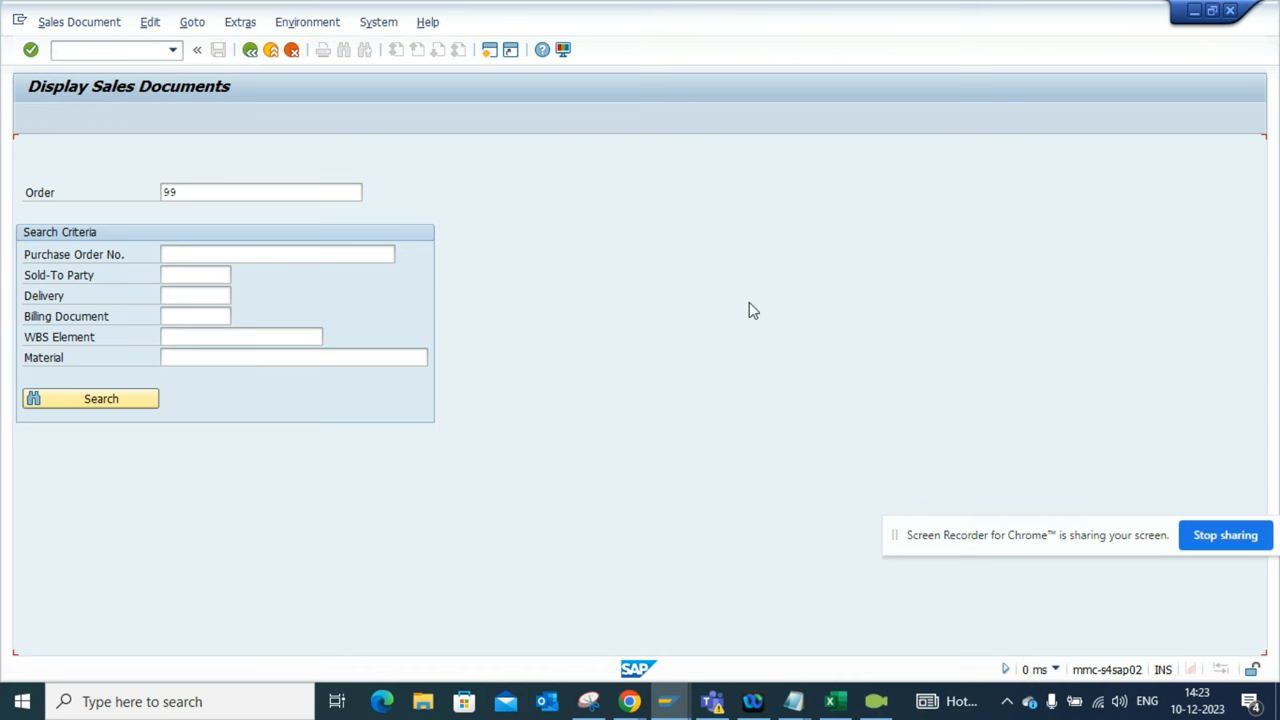
click(90, 398)
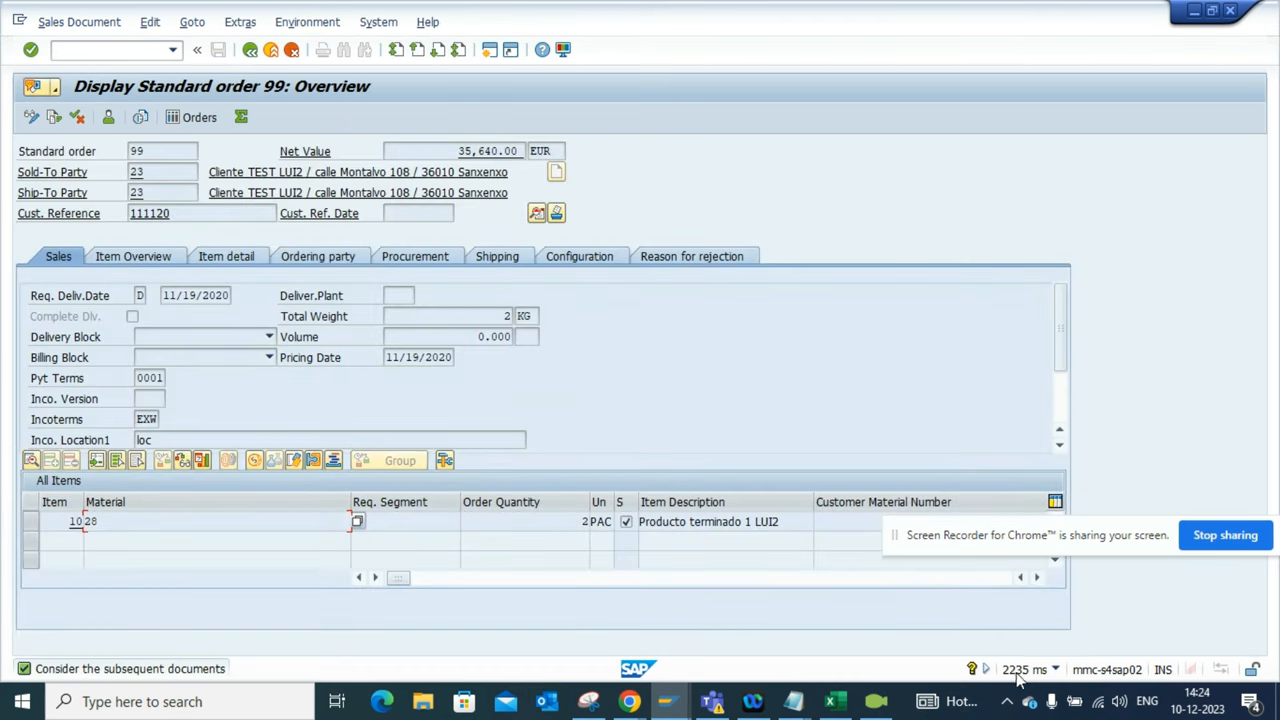
mouse_move(1052, 676)
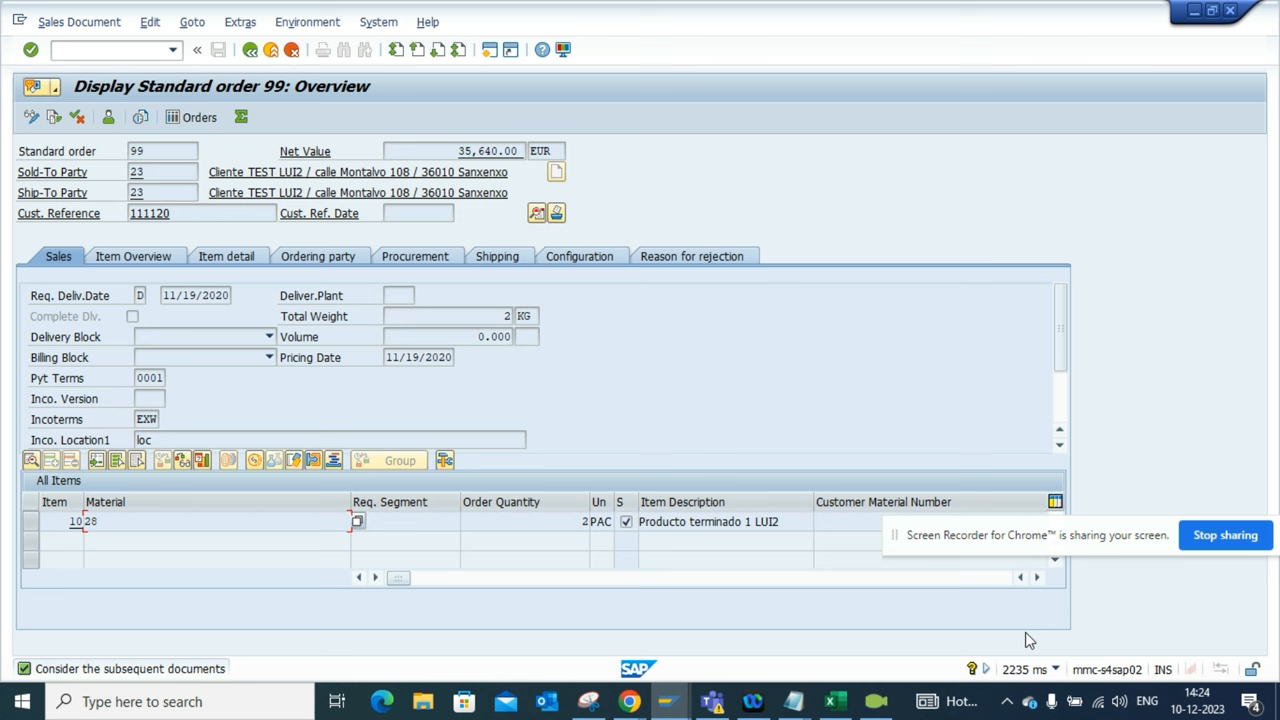
mouse_move(744, 412)
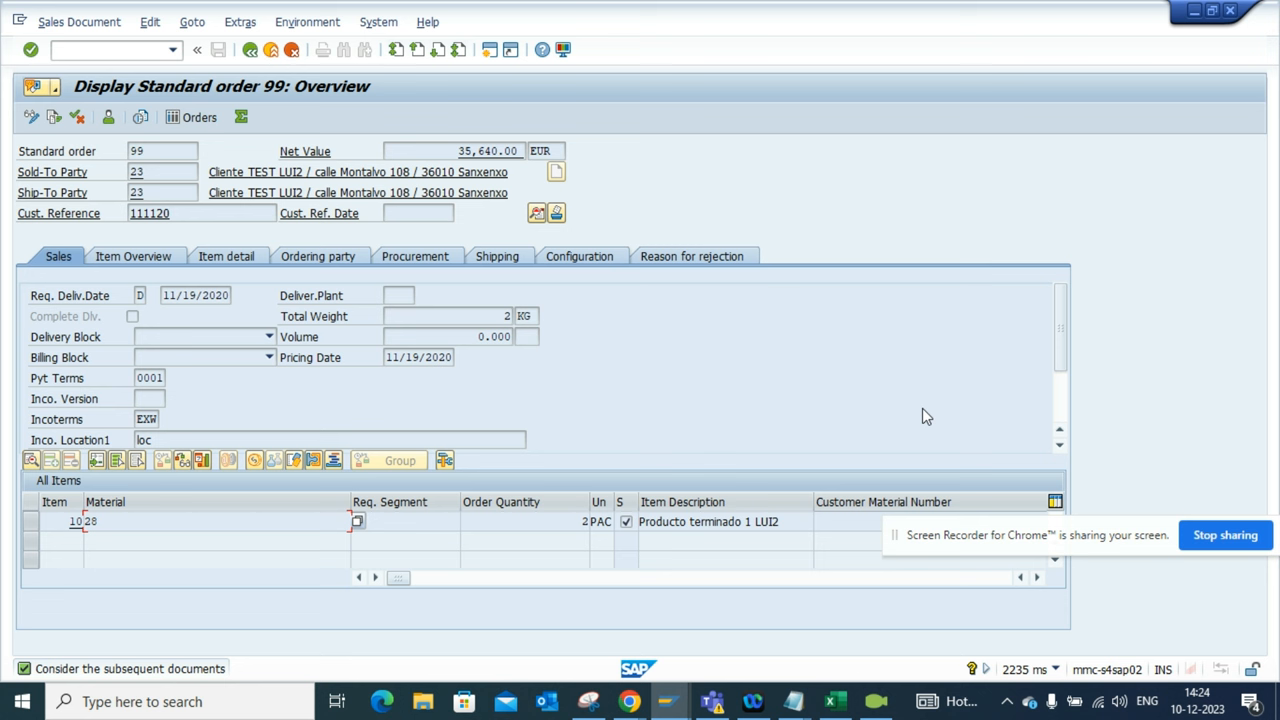
mouse_move(1224, 534)
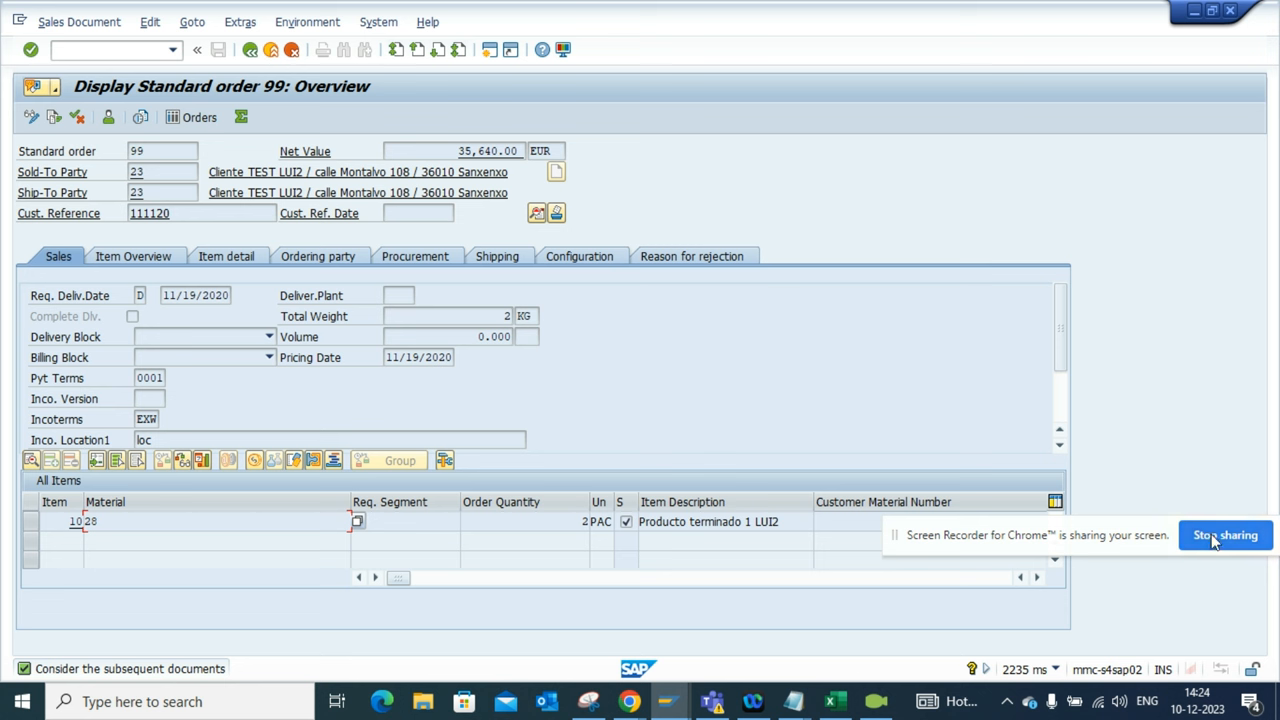